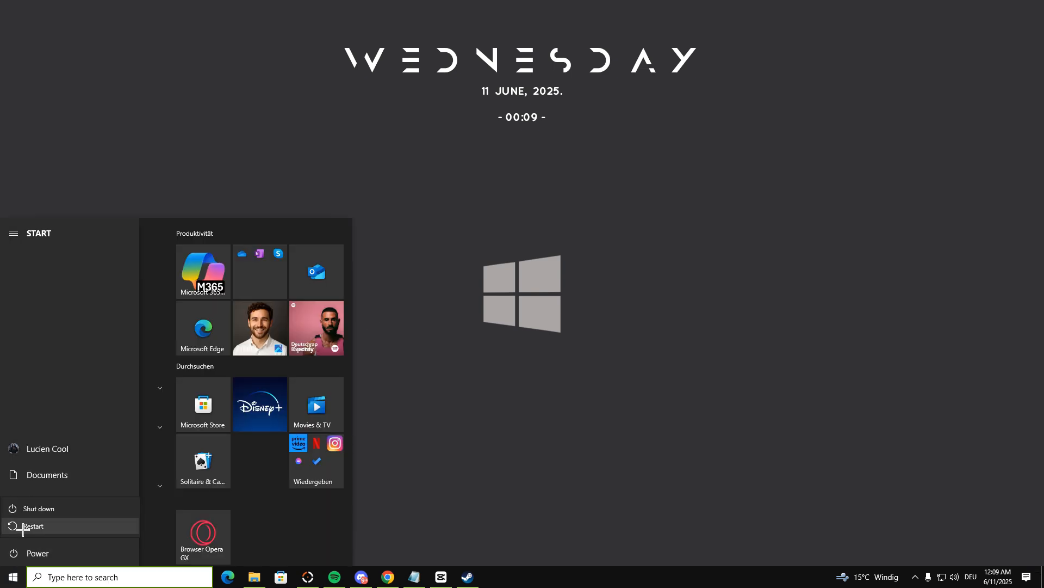
mouse_move(39, 508)
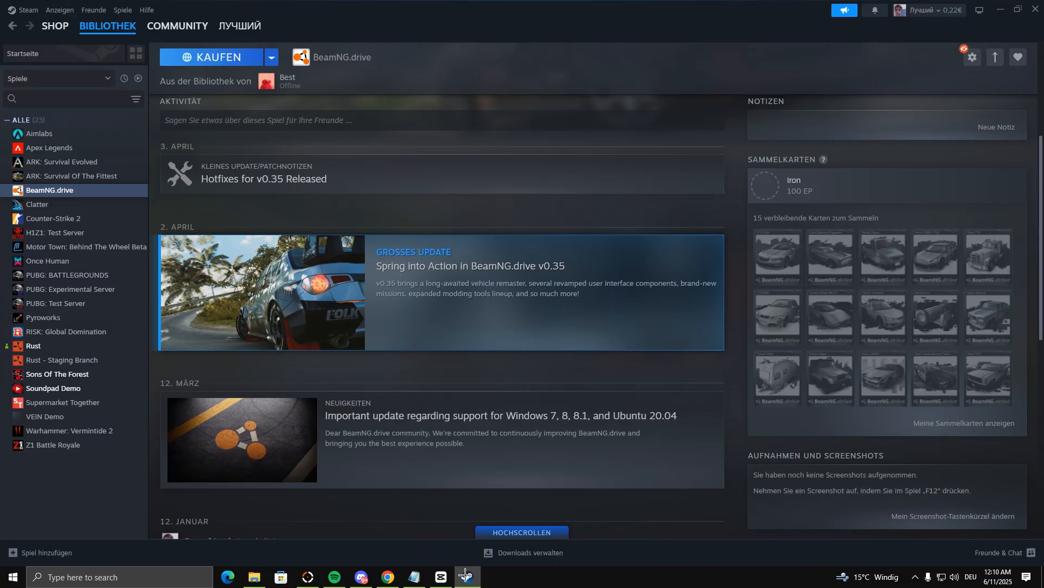
- Run 'Dateien auf Fehler überprüfen' from Apex Legends' Installierte Dateien properties, then close the window
left_click(48, 147)
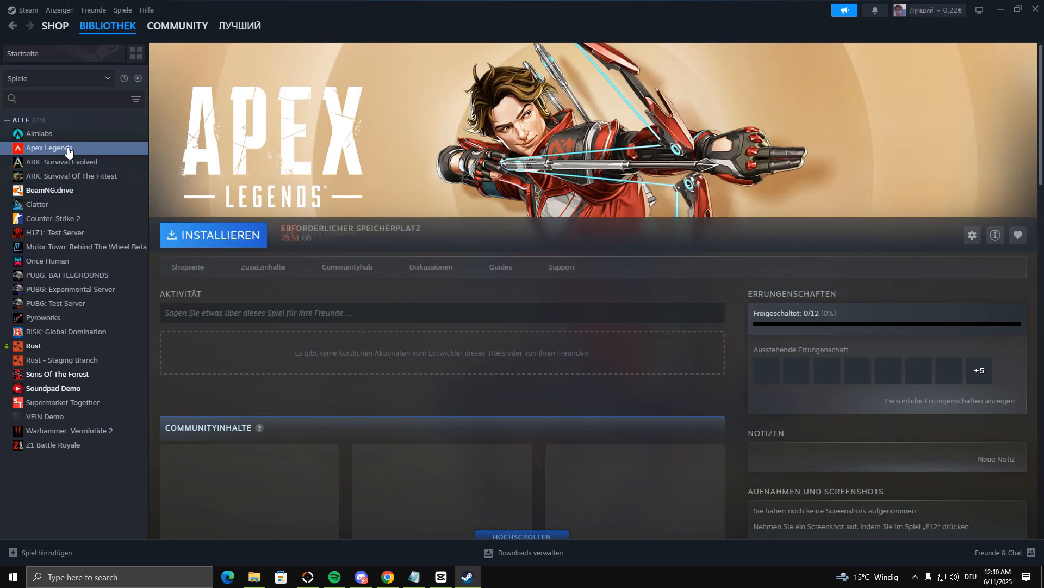
left_click(971, 235)
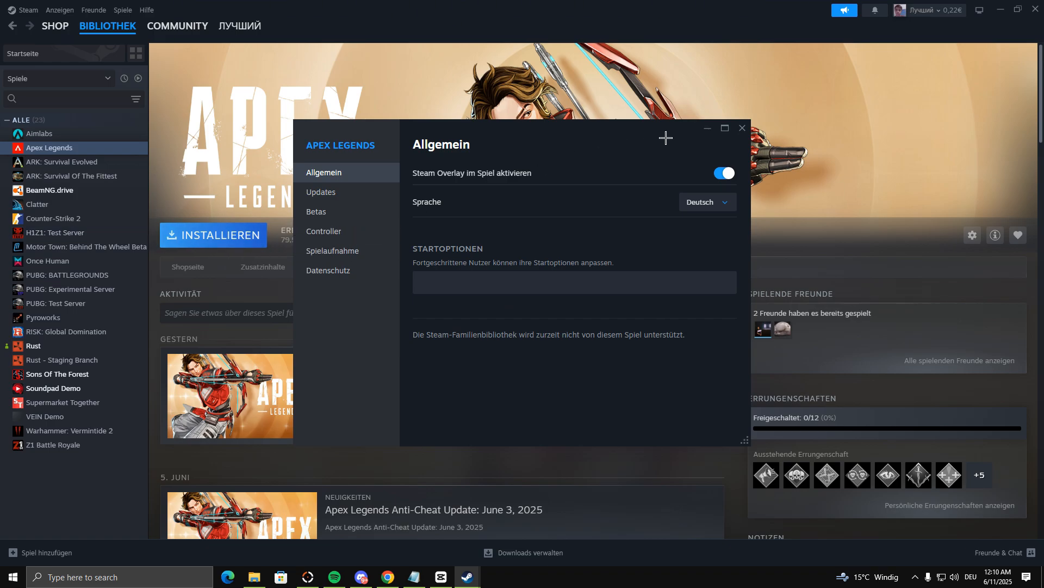
left_click(741, 129)
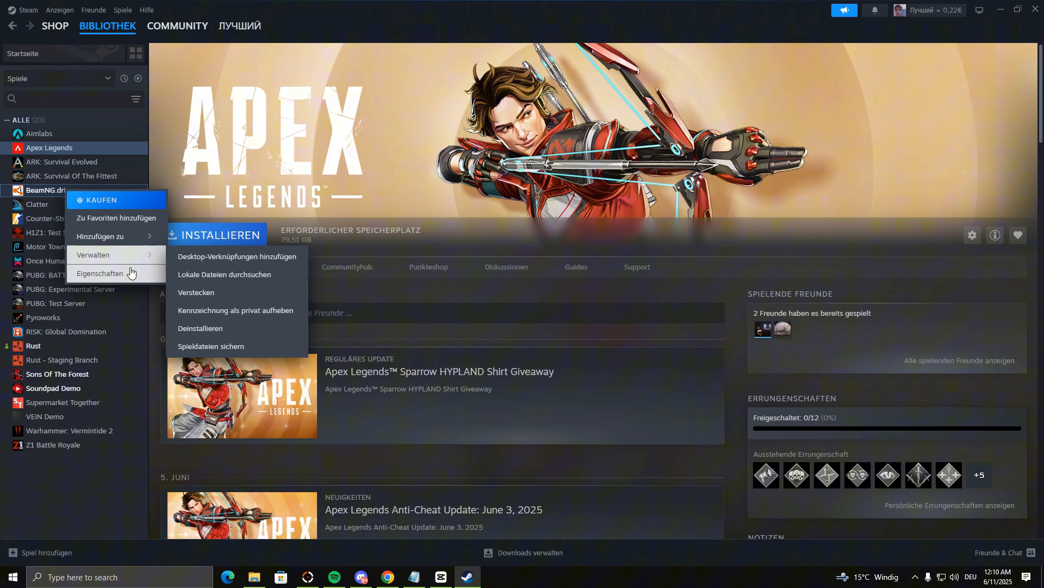
left_click(101, 277)
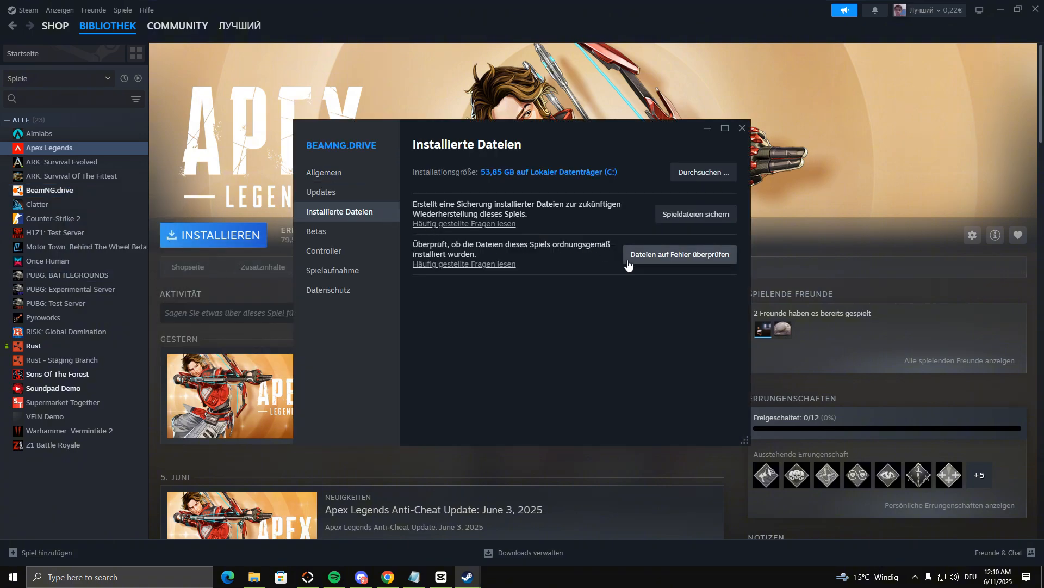
mouse_move(664, 238)
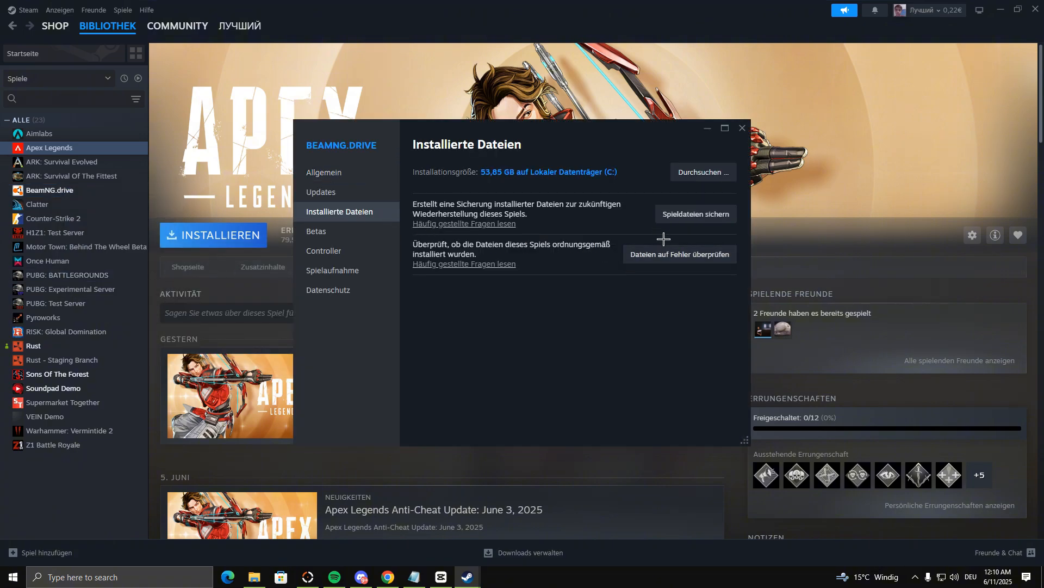
mouse_move(695, 214)
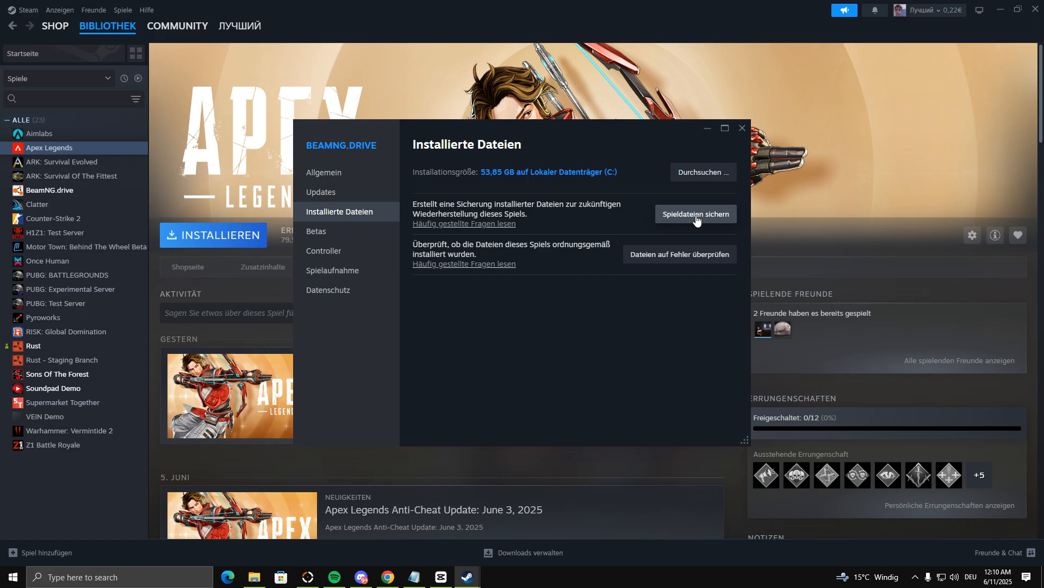
left_click(742, 128)
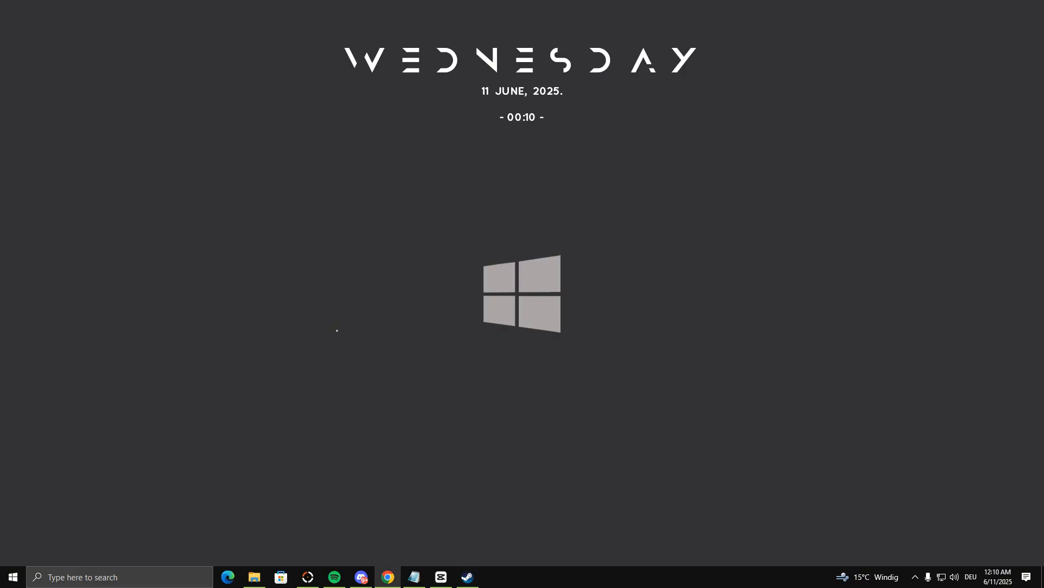
mouse_move(512, 409)
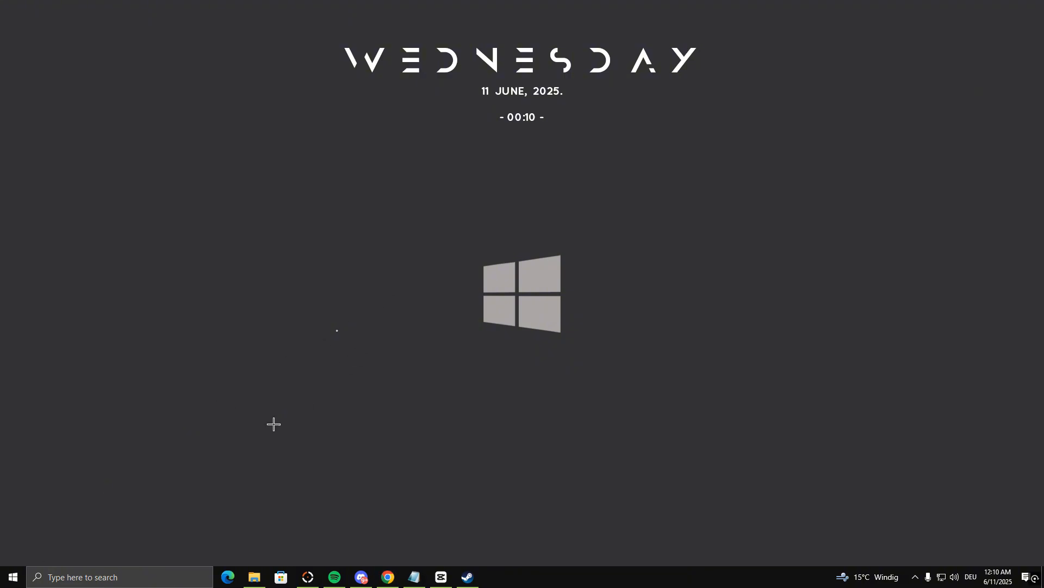
mouse_move(149, 532)
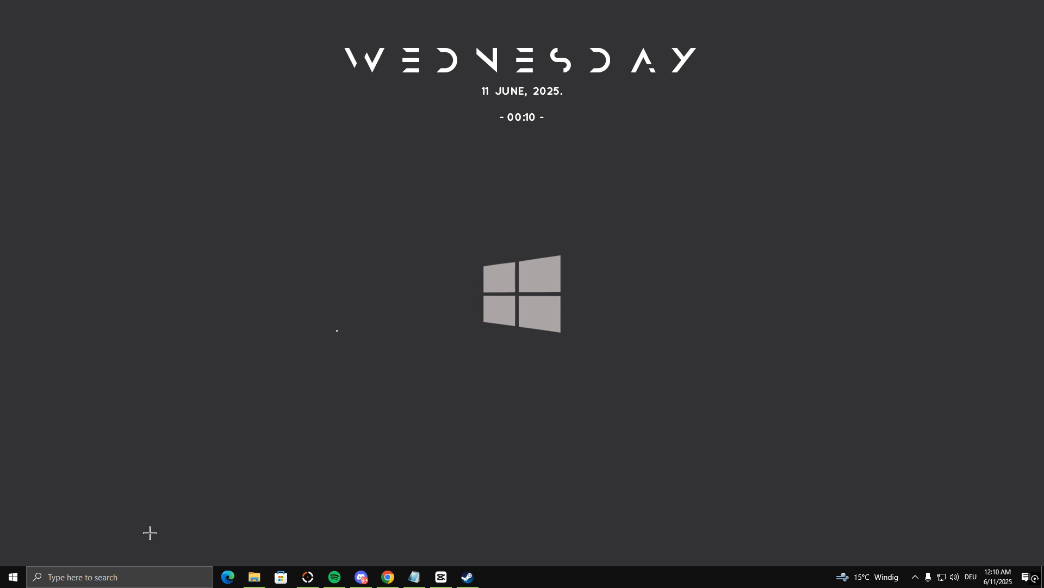
mouse_move(162, 493)
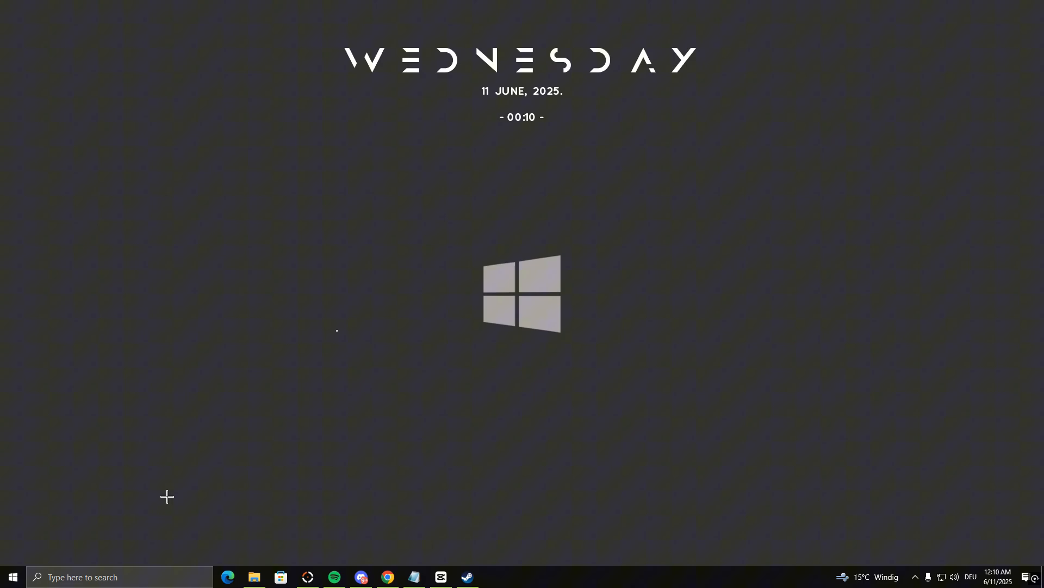
mouse_move(200, 390)
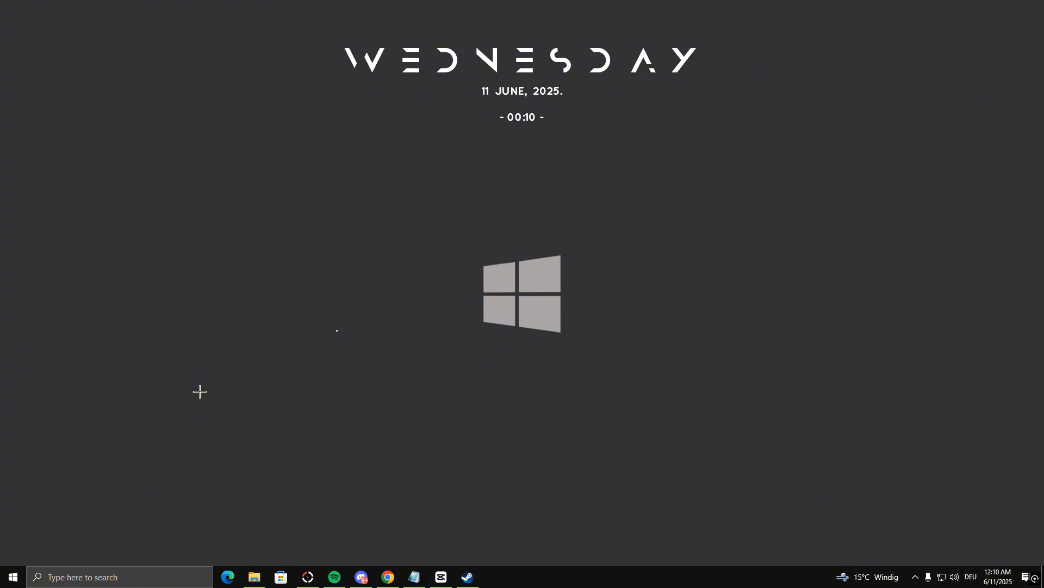
type("viru")
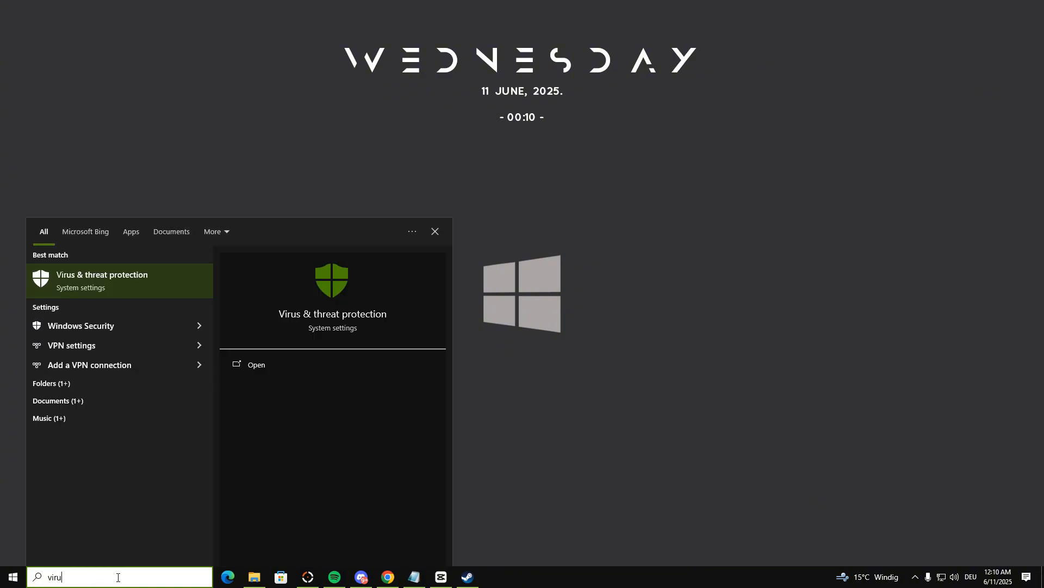
left_click(101, 280)
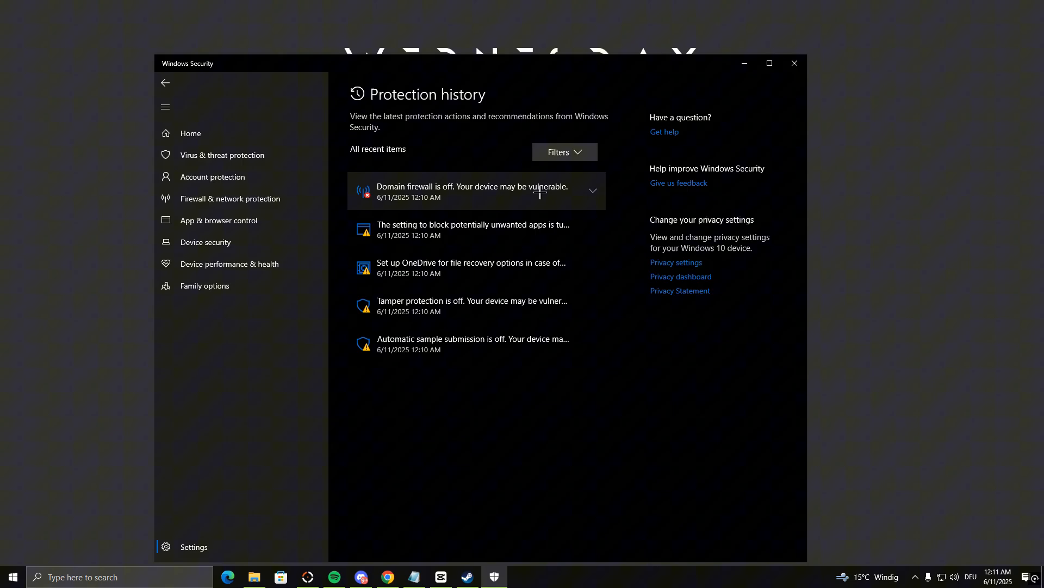
mouse_move(546, 165)
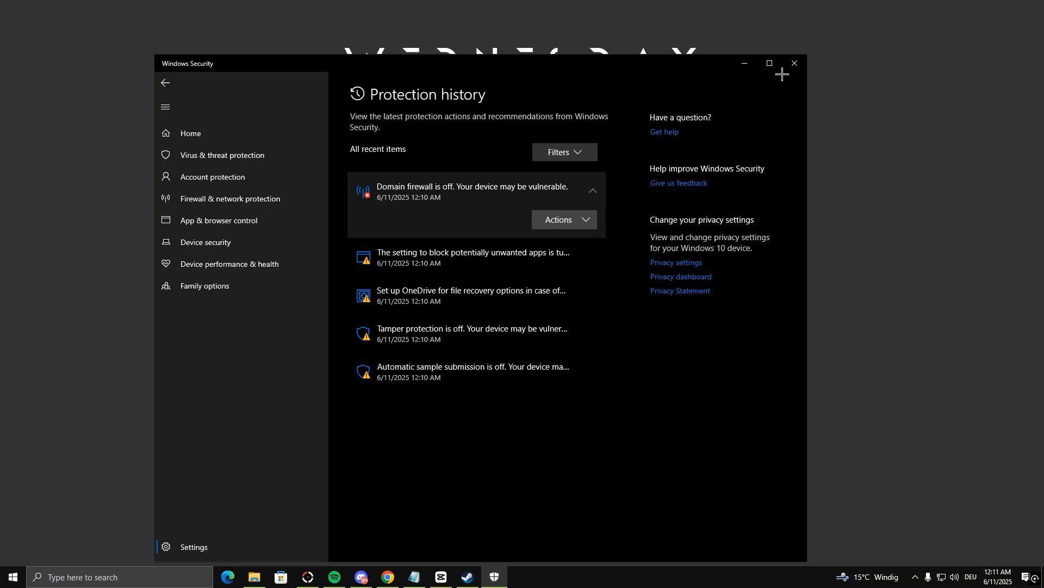
mouse_move(794, 64)
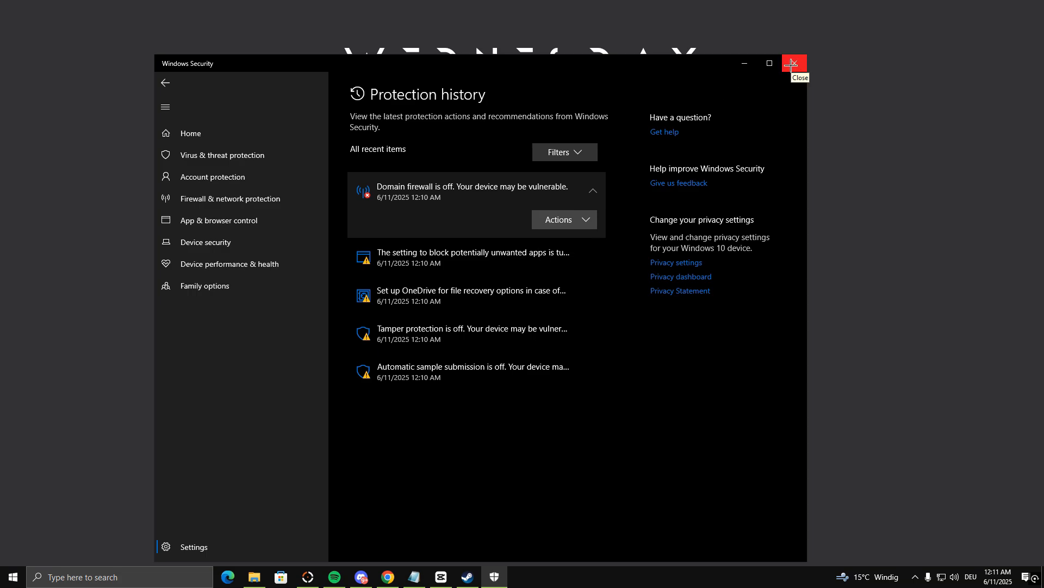
left_click(794, 63)
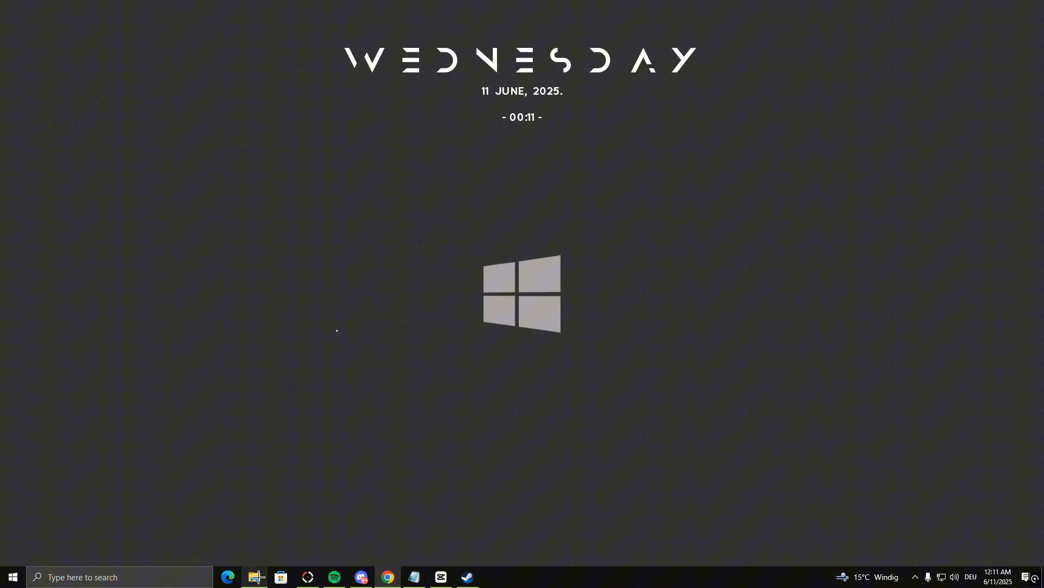
- Delete EasyAntiCheat_Setup.exe from Apex's EasyAntiCheat folder under steamapps\common
left_click(256, 577)
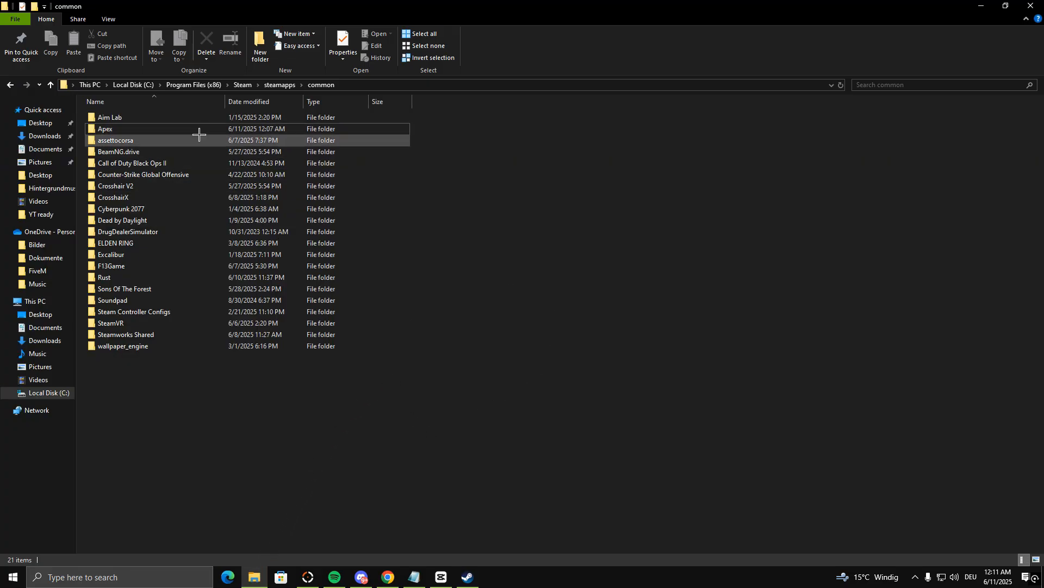
double_click(104, 128)
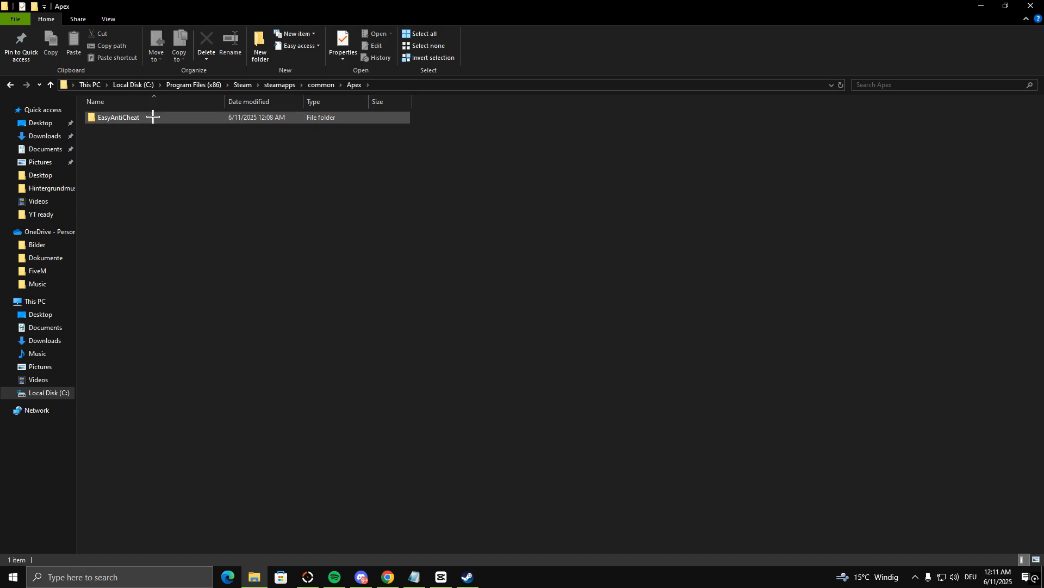
double_click(118, 118)
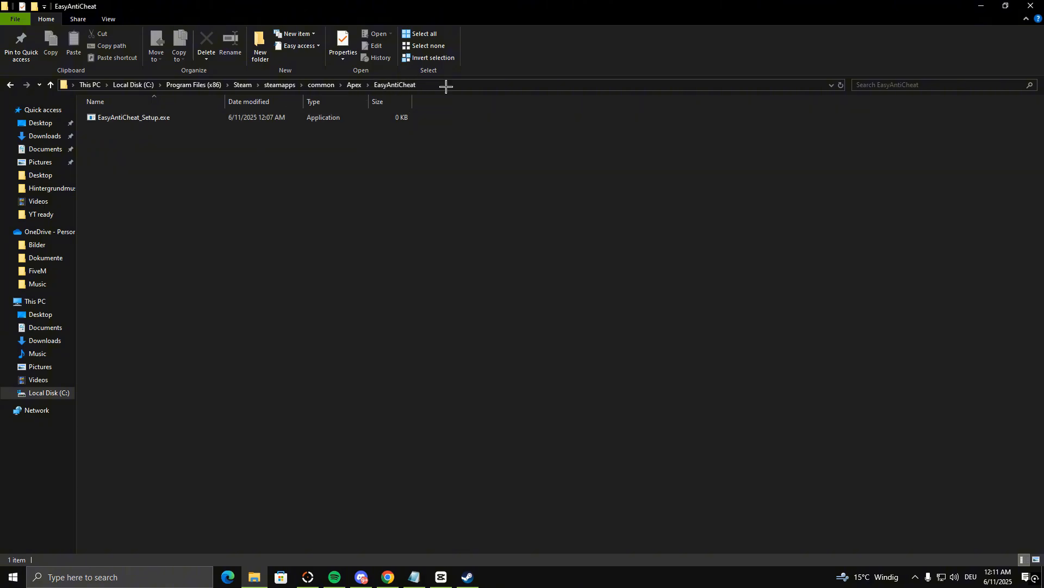
right_click(133, 118)
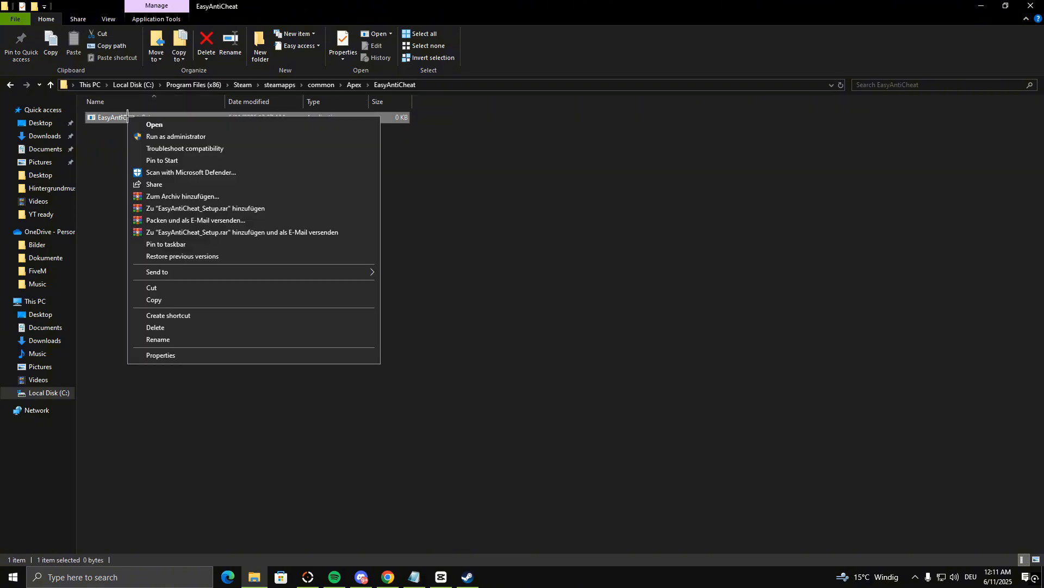
left_click(155, 328)
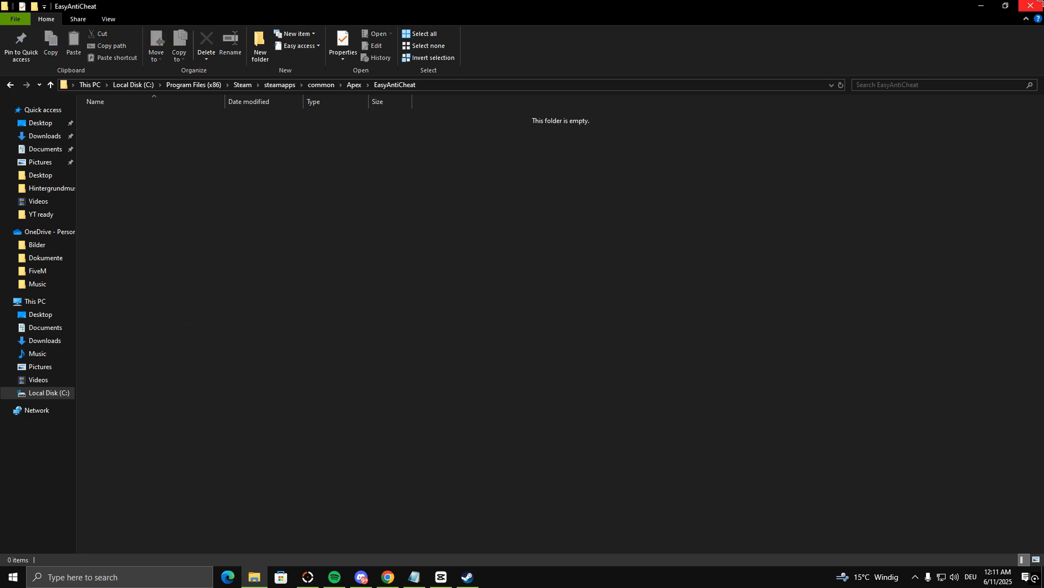